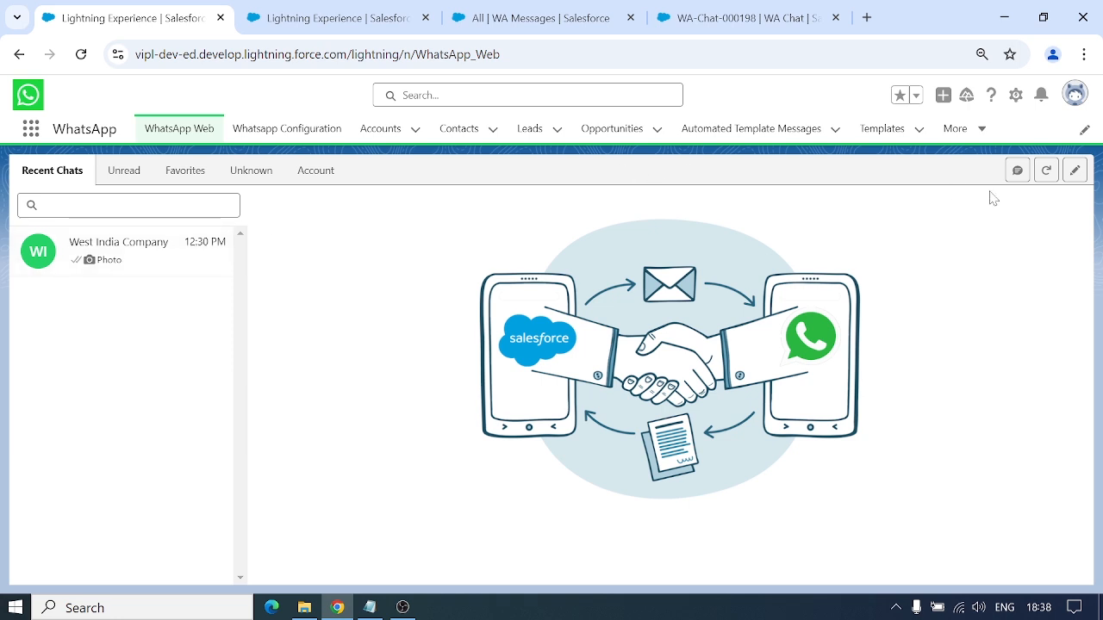
mouse_move(1016, 171)
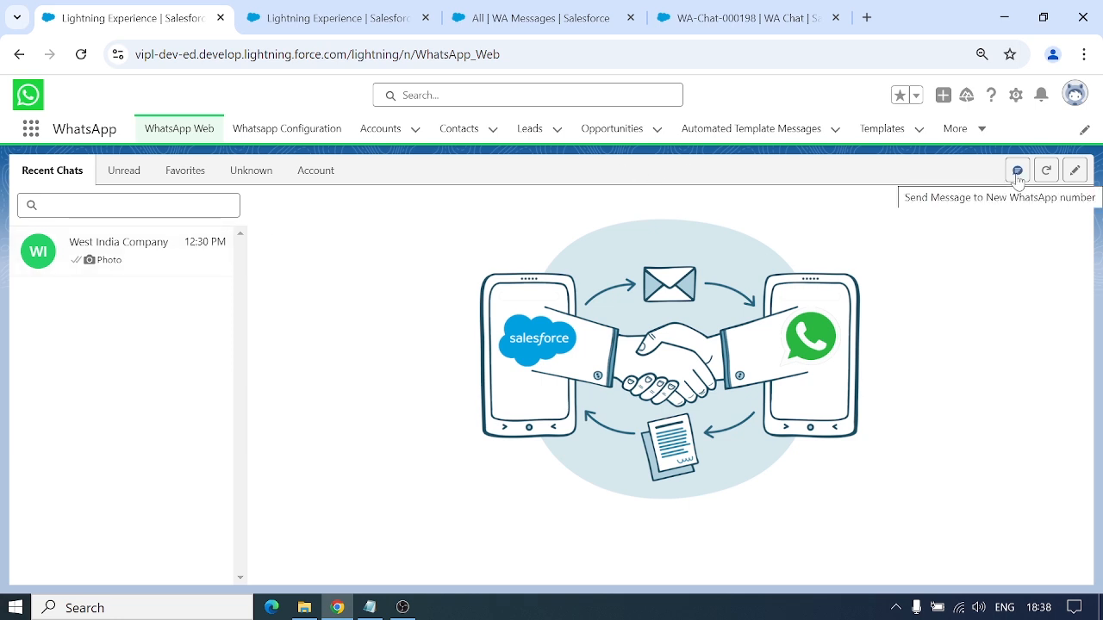
click(1017, 169)
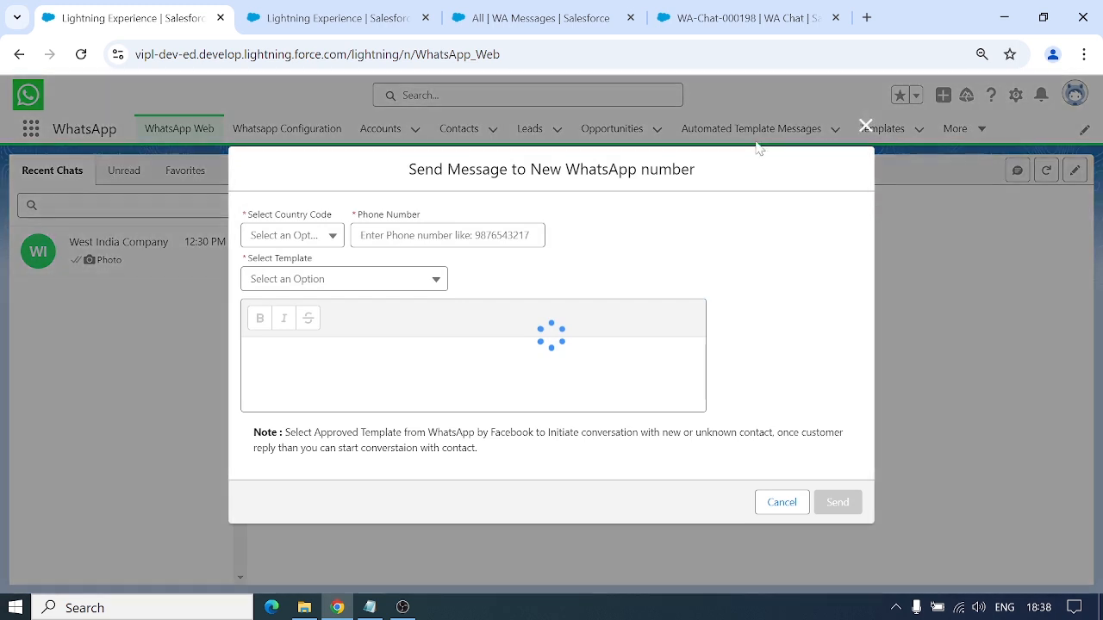
click(293, 234)
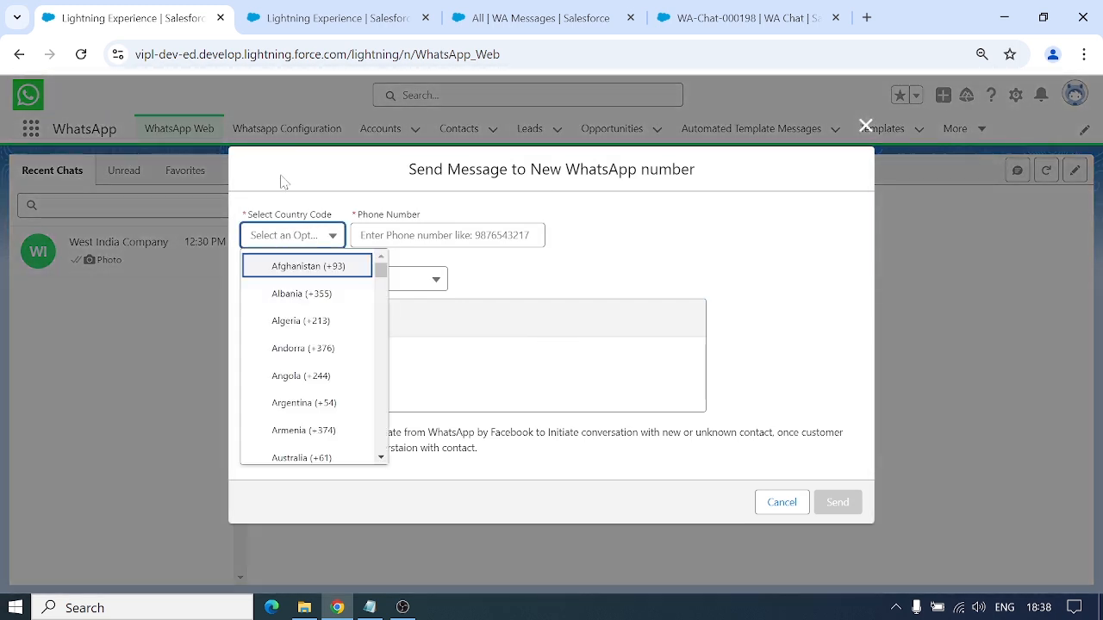
scroll(down, 3)
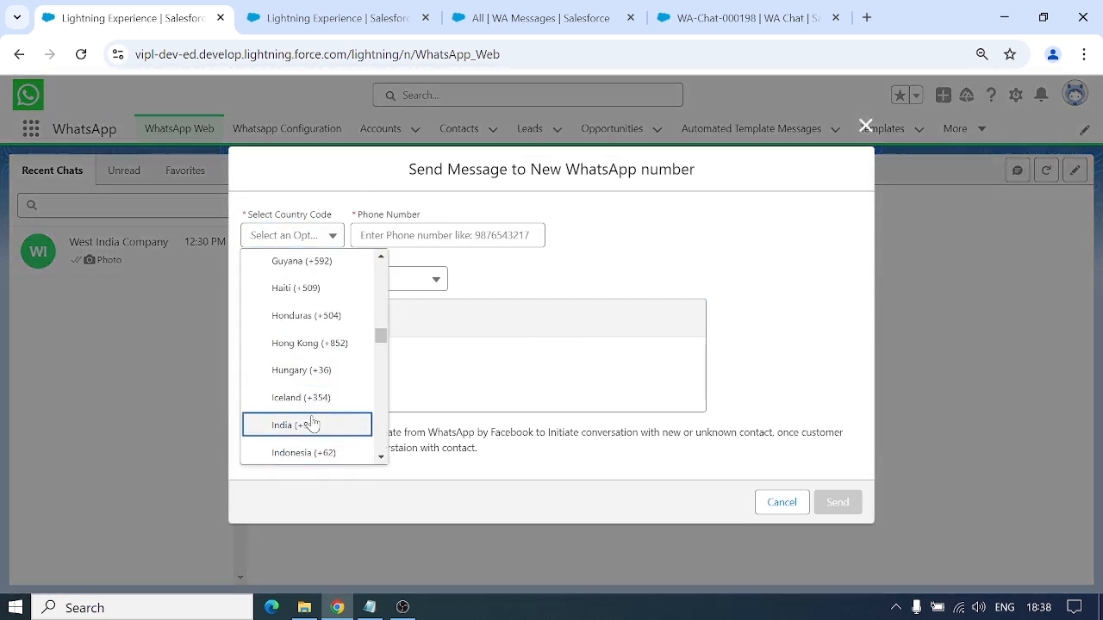
click(307, 424)
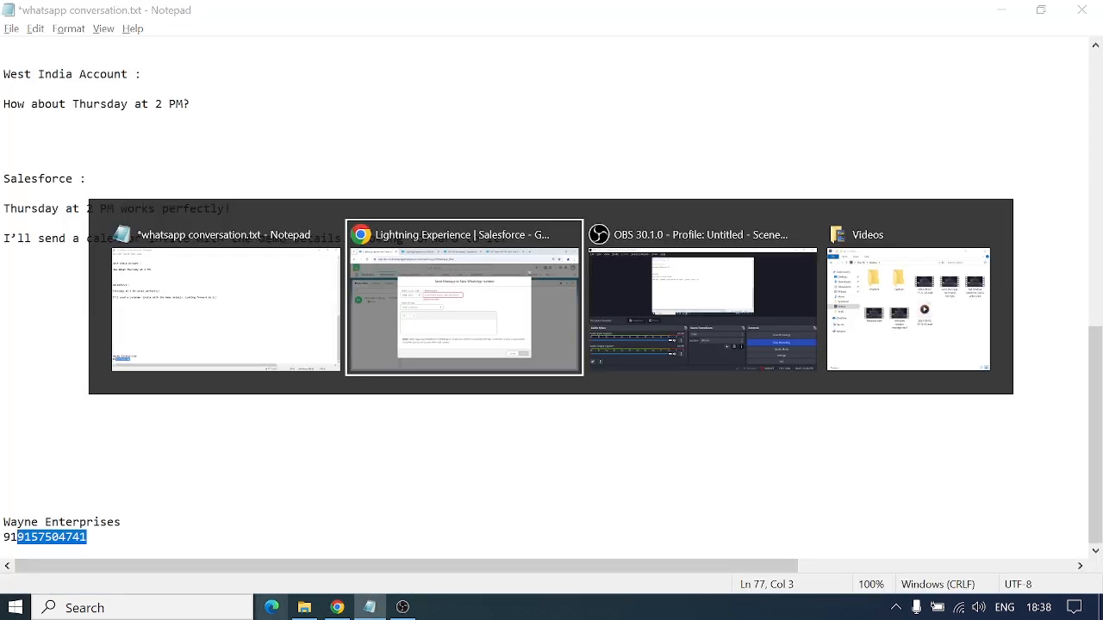
click(464, 235)
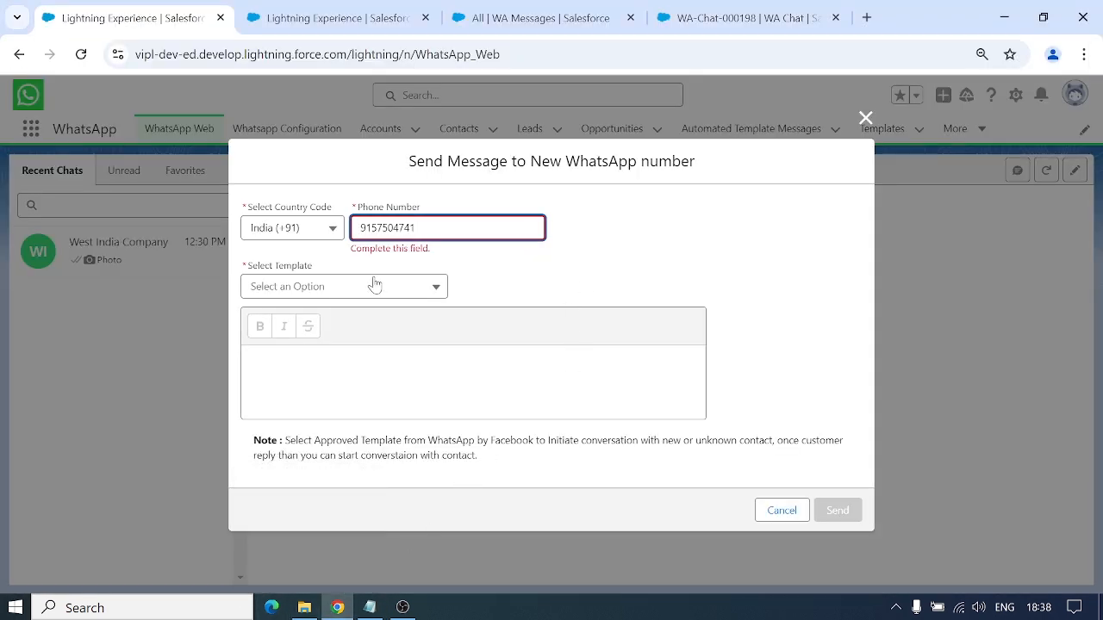
click(344, 286)
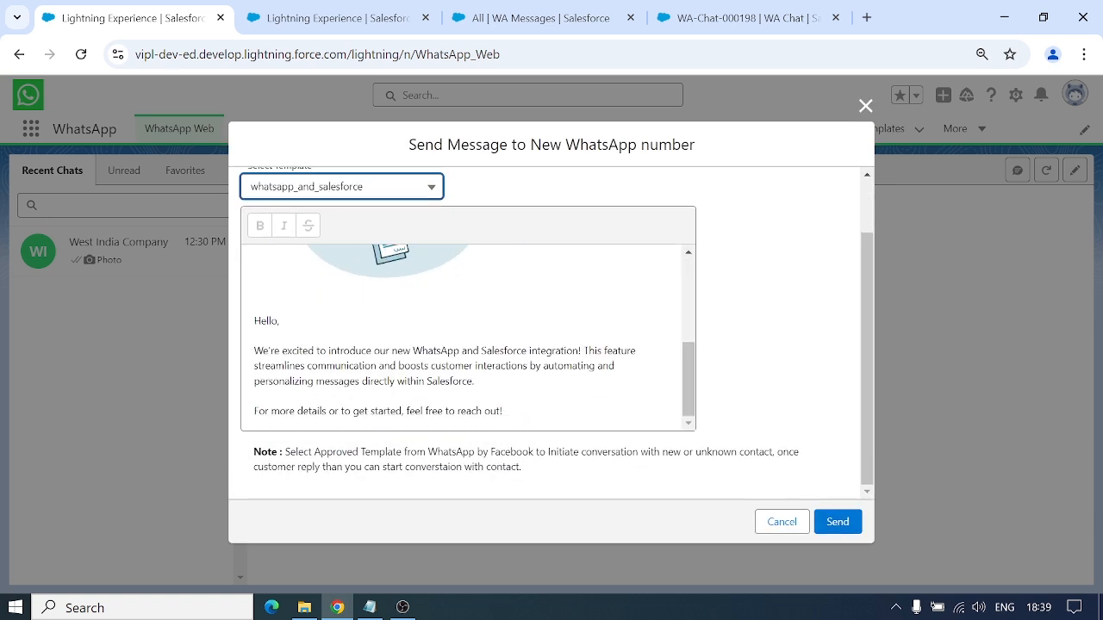
click(837, 520)
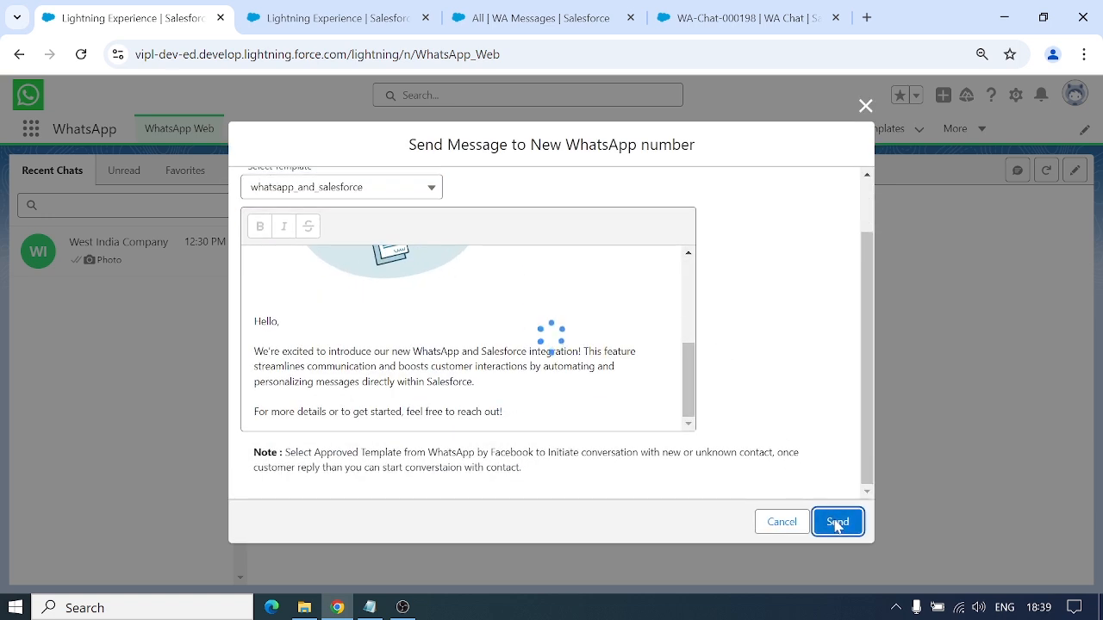
click(838, 520)
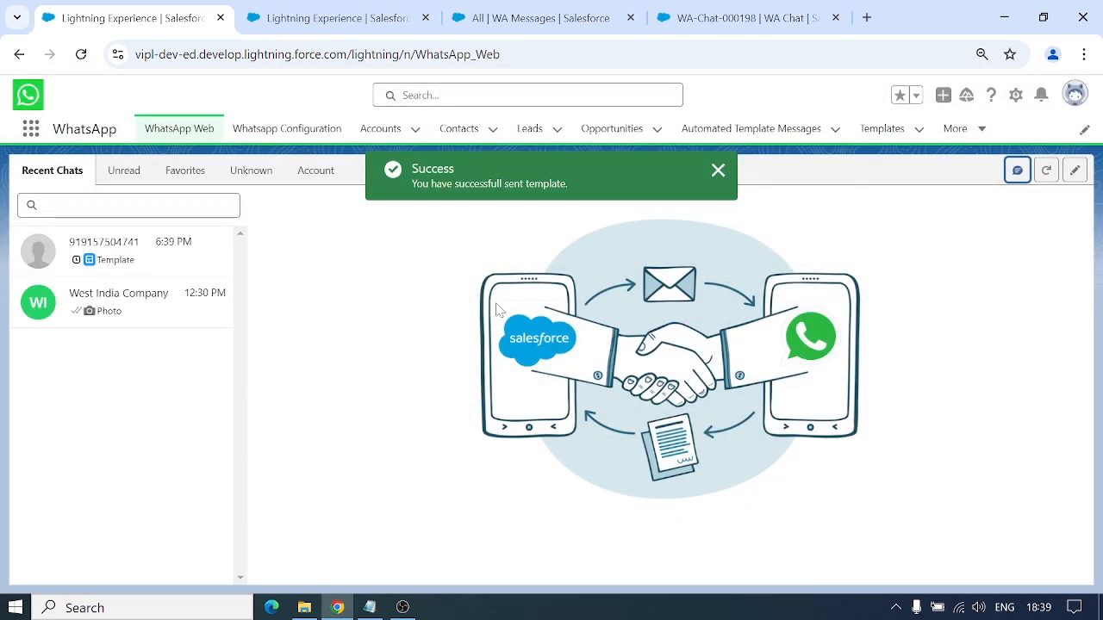
mouse_move(699, 165)
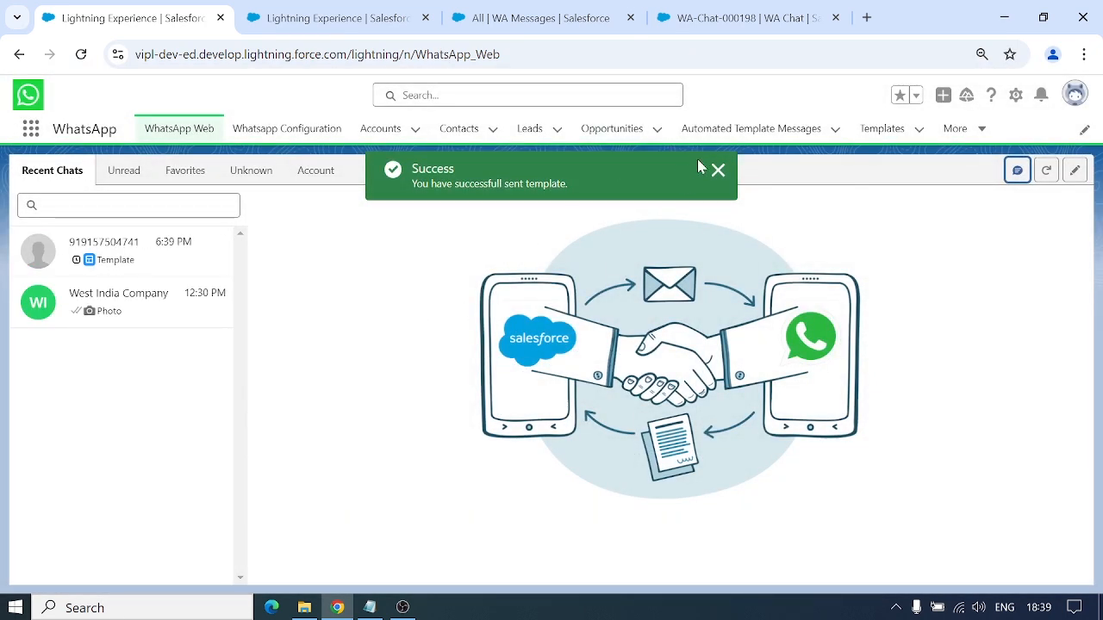
click(716, 170)
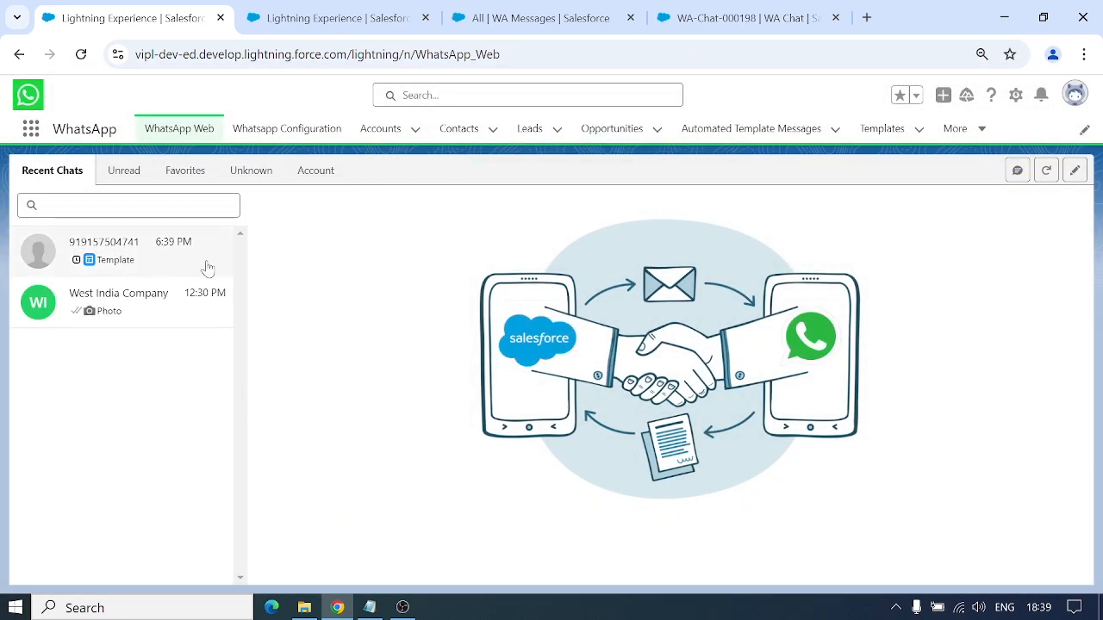
click(121, 250)
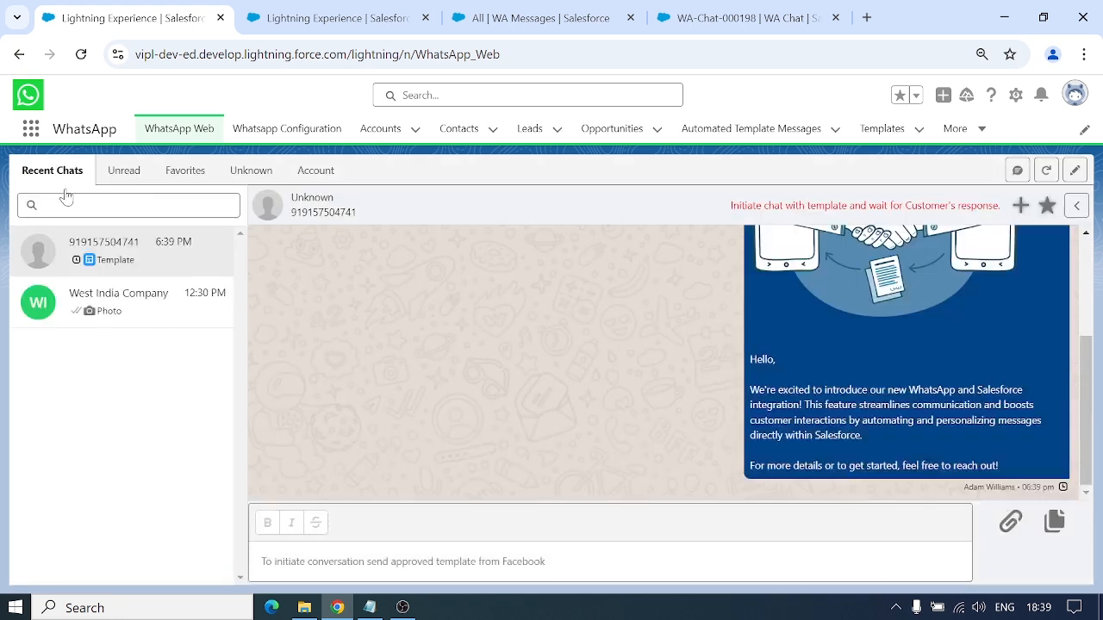
mouse_move(189, 282)
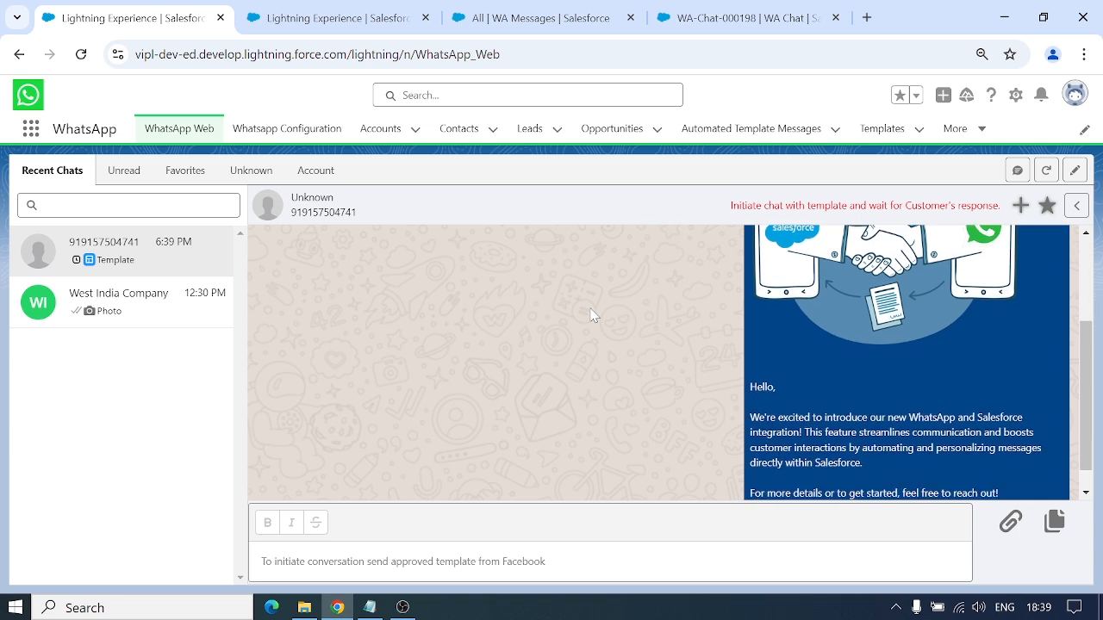
scroll(down, 3)
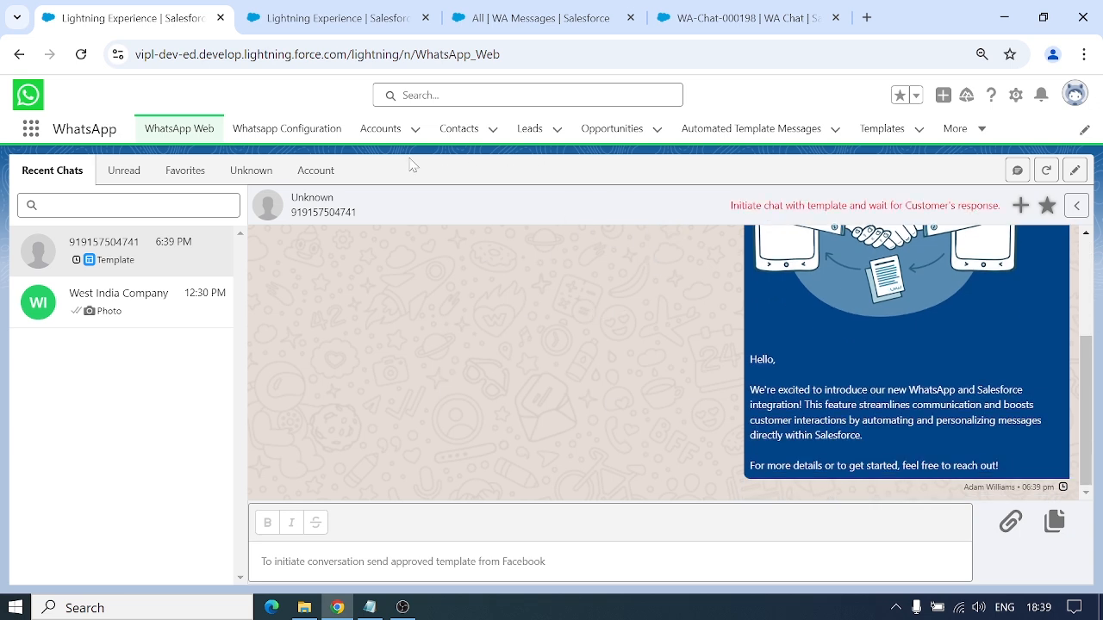
mouse_move(448, 234)
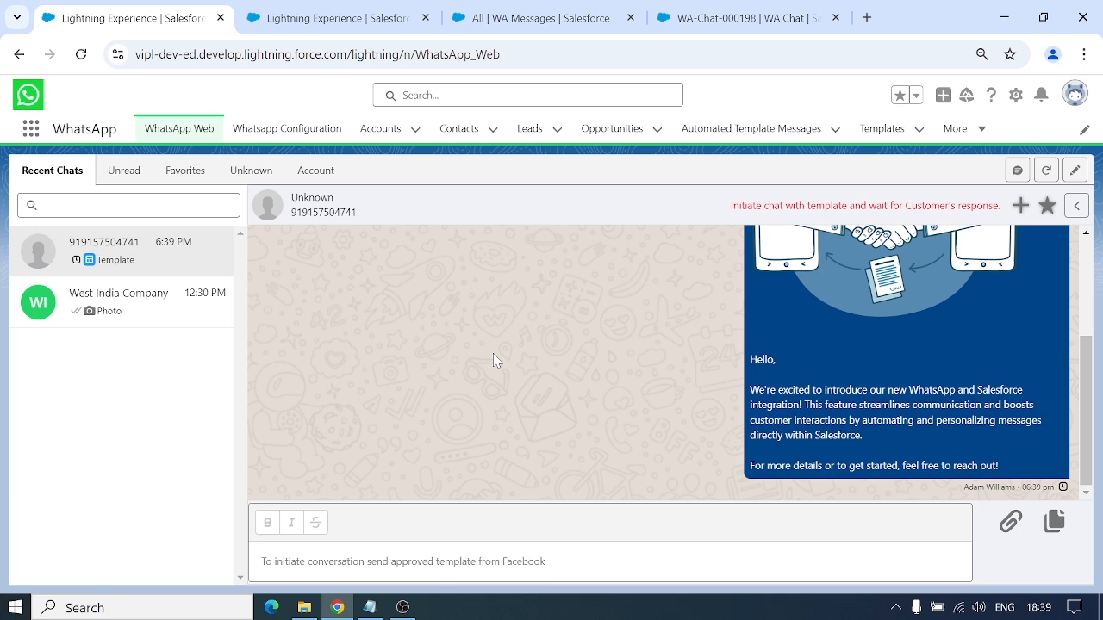
mouse_move(531, 354)
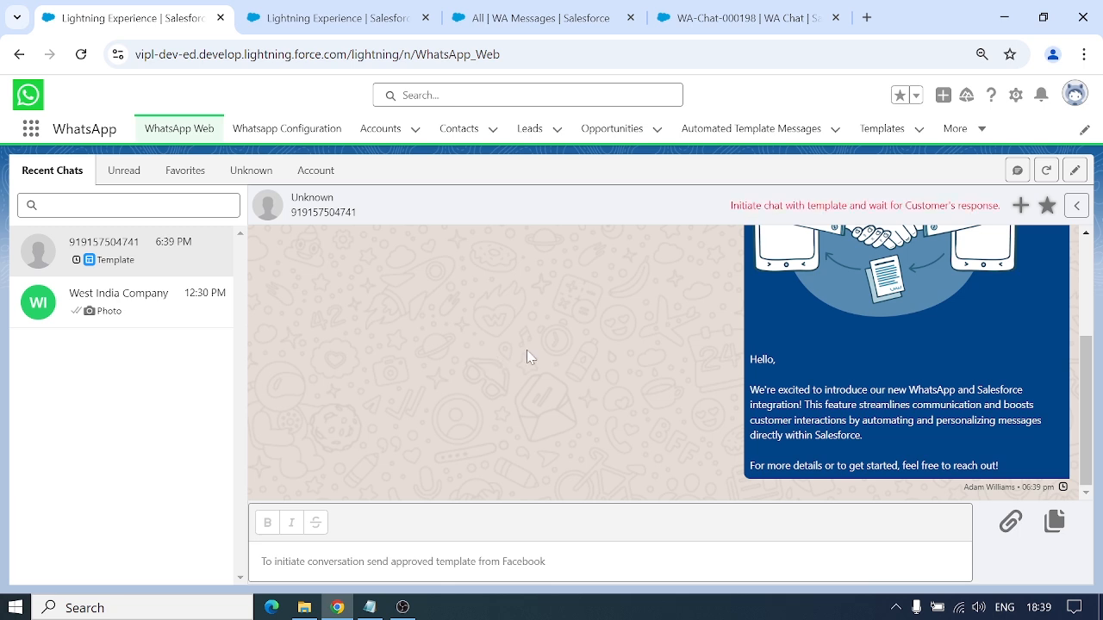
mouse_move(752, 289)
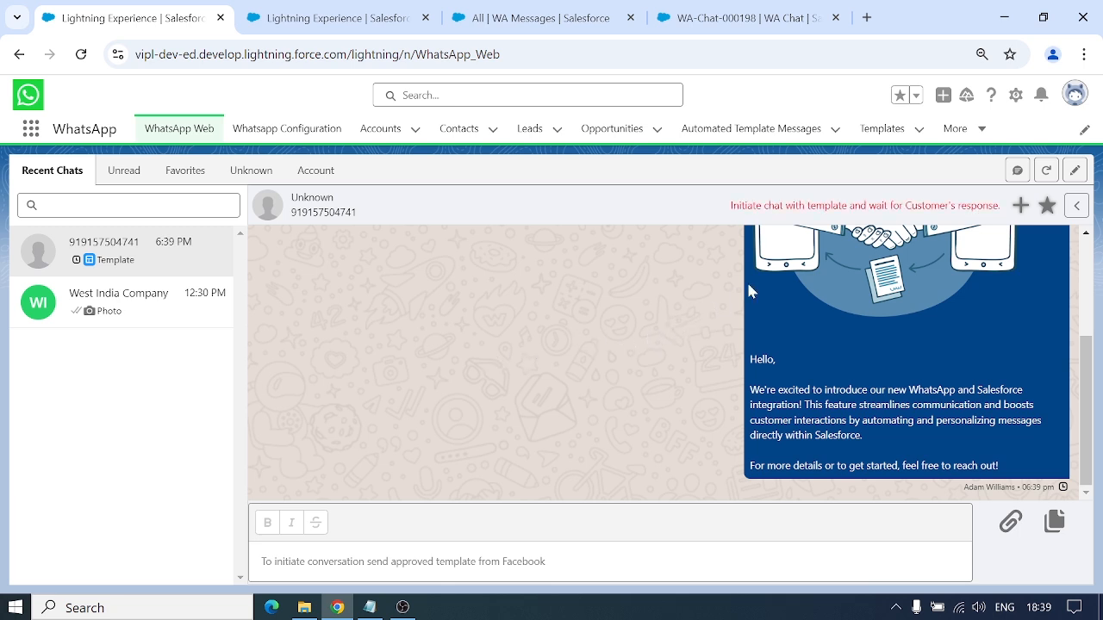
mouse_move(1025, 206)
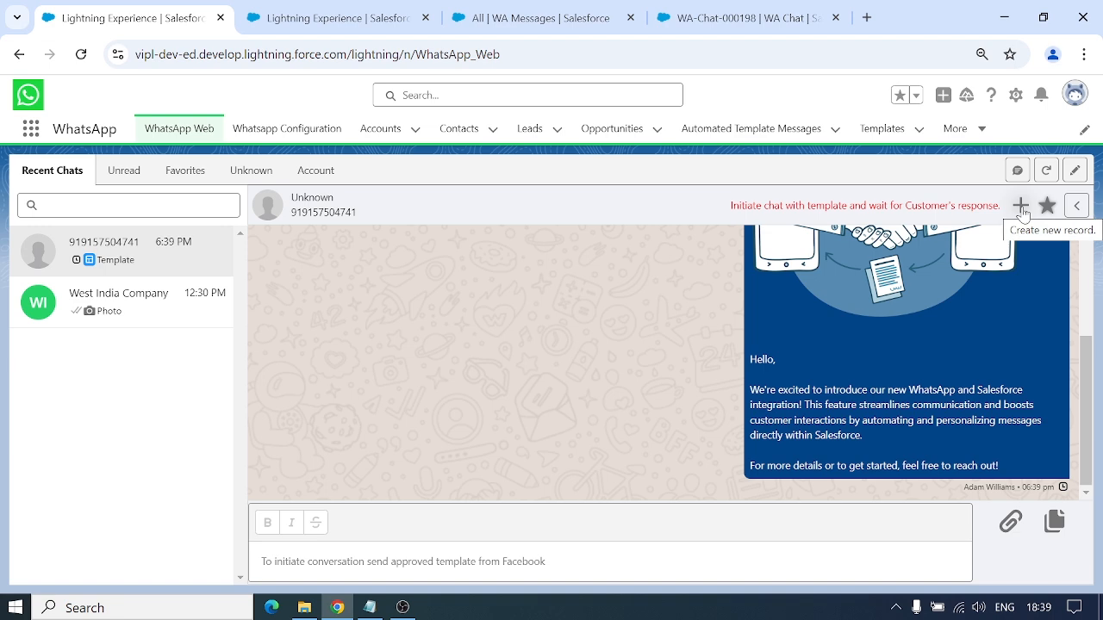
click(1020, 206)
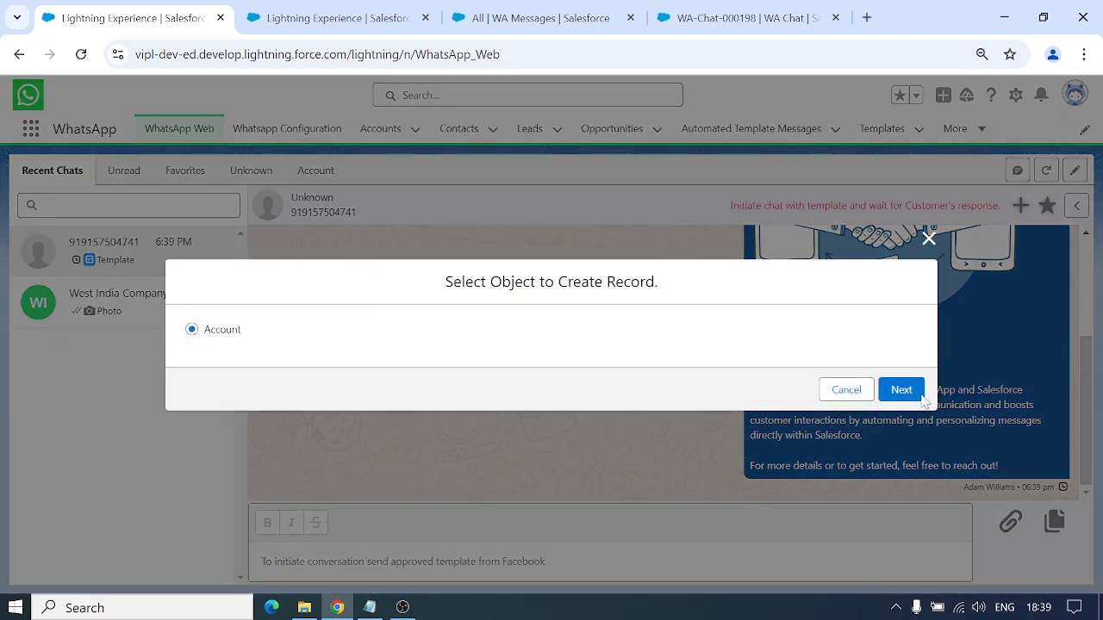
click(902, 390)
text(Wayne Enterprises)
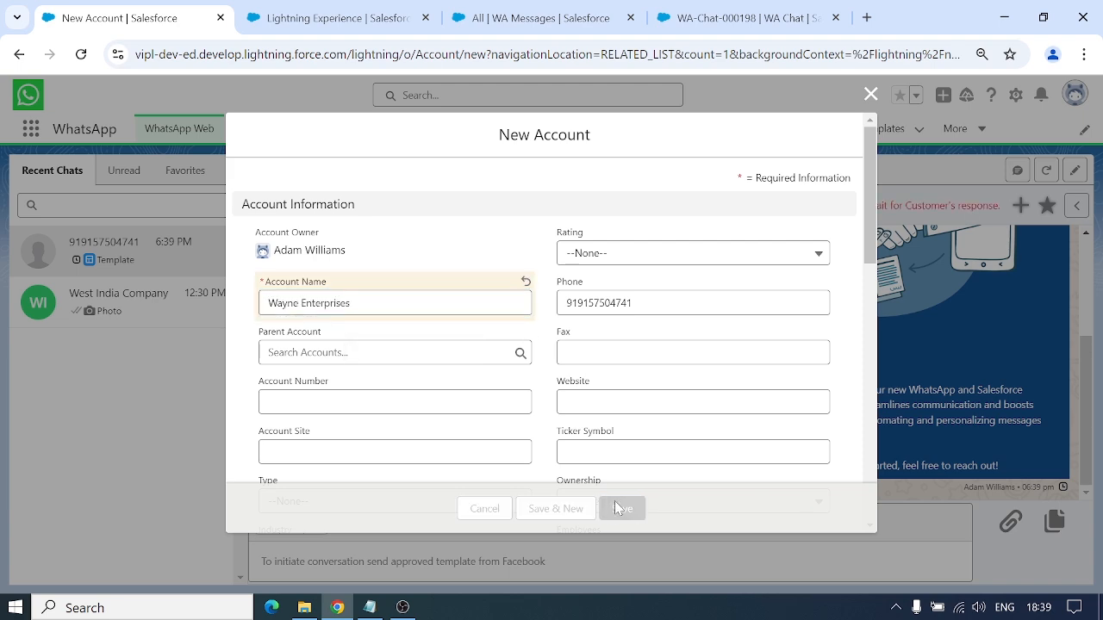
click(623, 509)
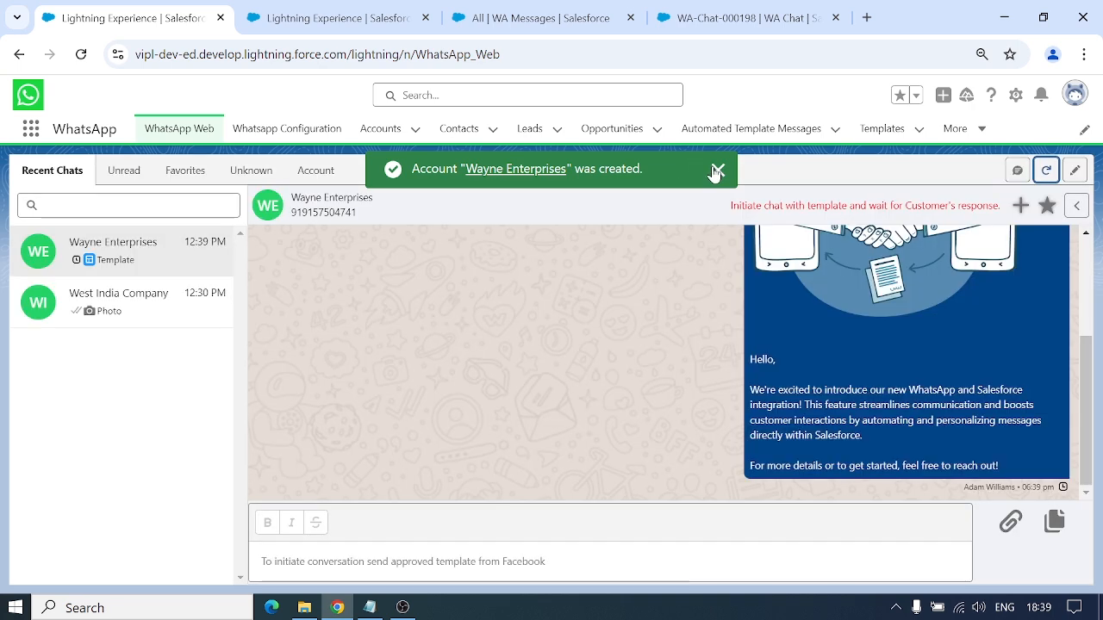
Step: Close the 'Account Wayne Enterprises was created' confirmation toast
click(717, 171)
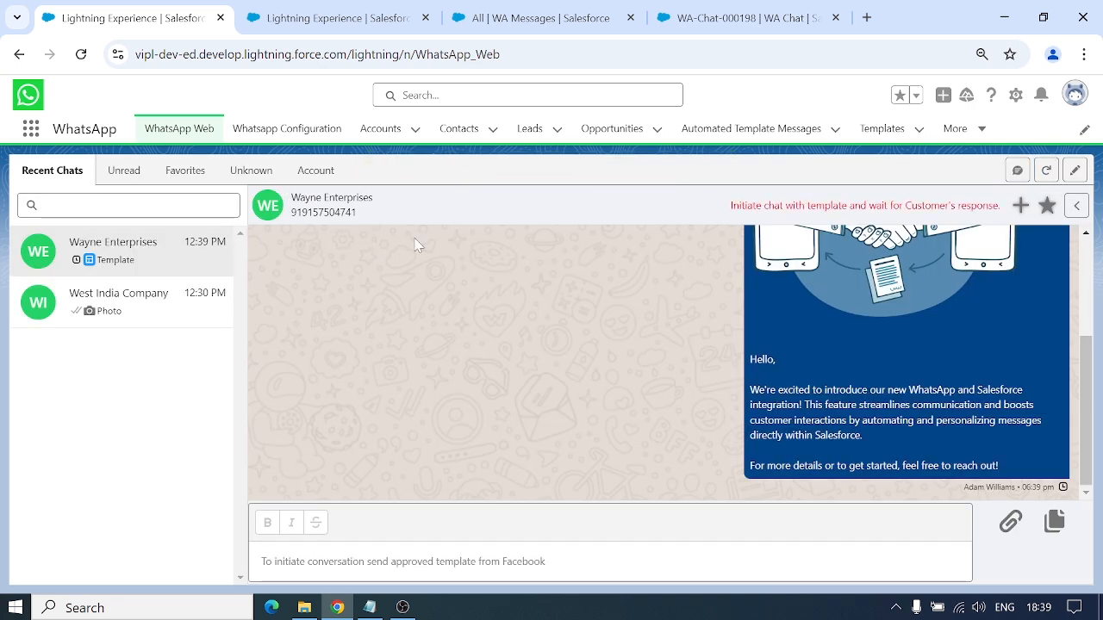
mouse_move(603, 298)
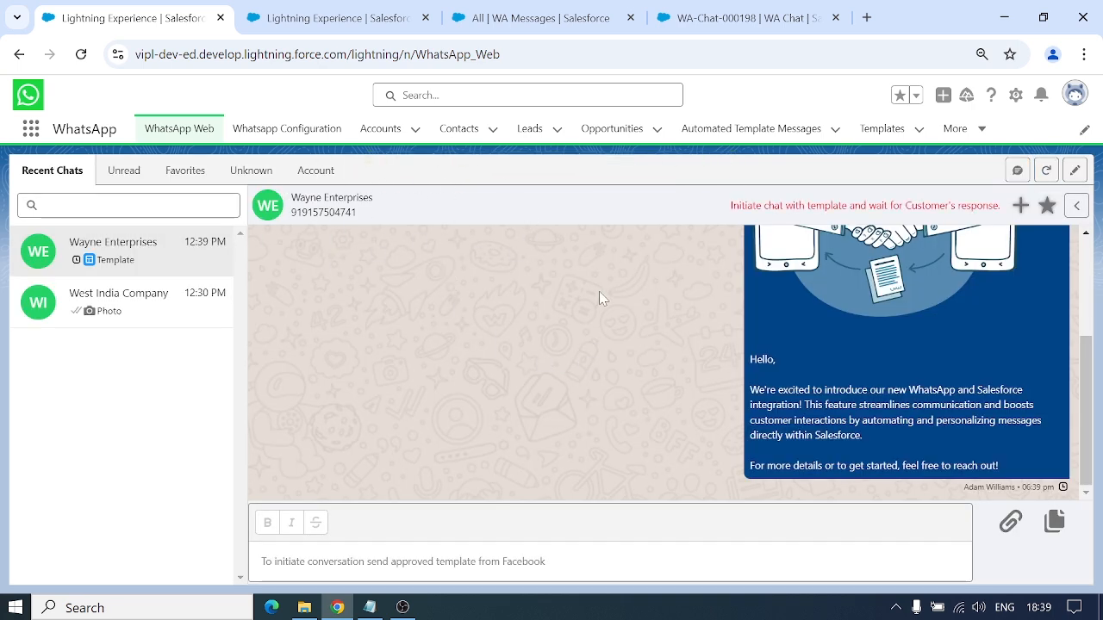
mouse_move(493, 463)
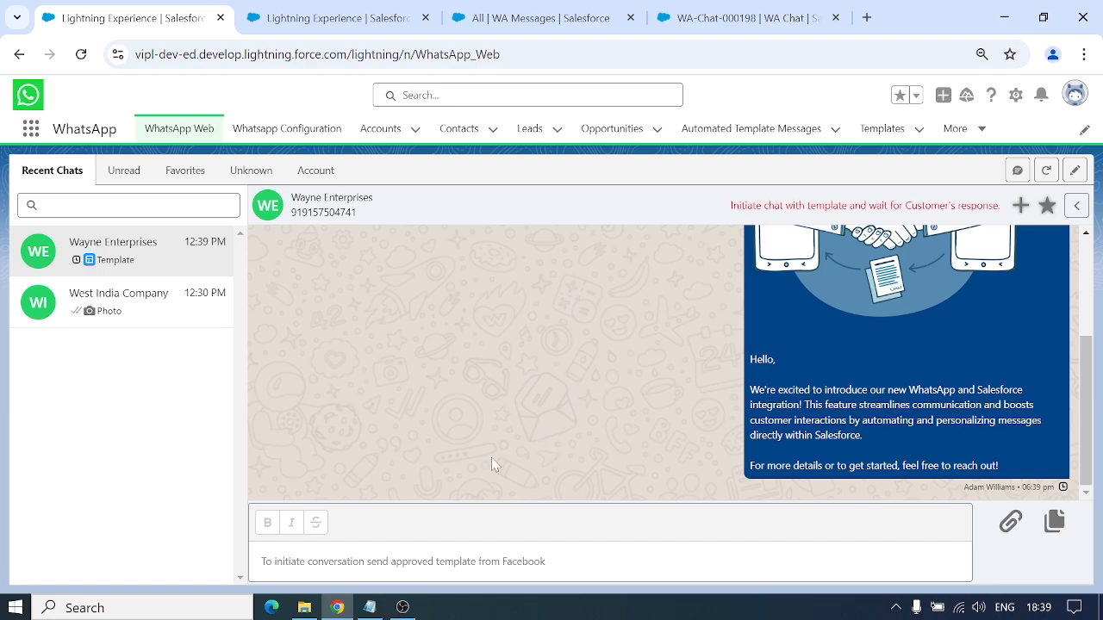